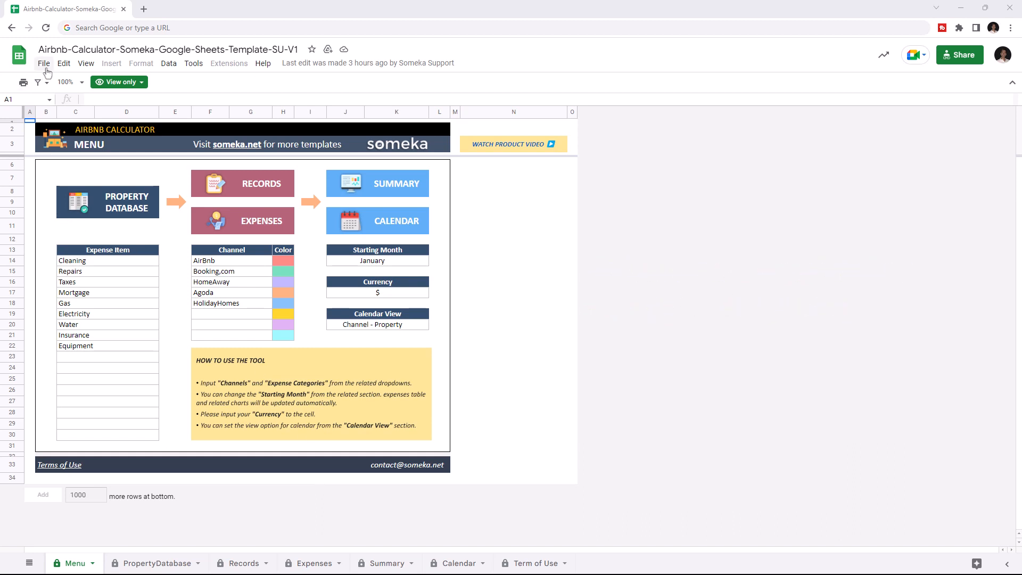
Step: Make an editable copy of the Airbnb Calculator template from the File menu
{"action": "left_click", "coordinate": [43, 64]}
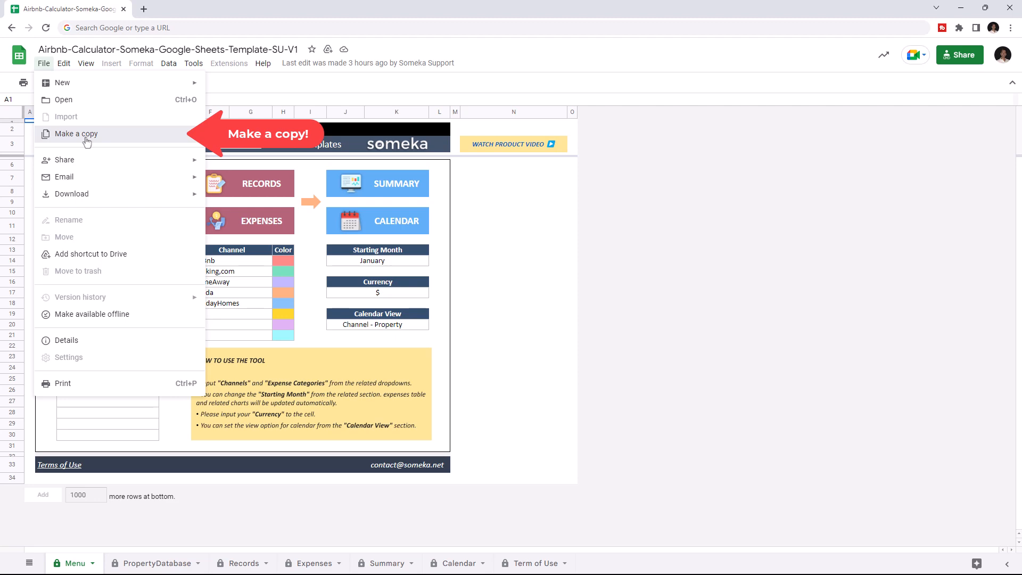
{"action": "left_click", "coordinate": [75, 134]}
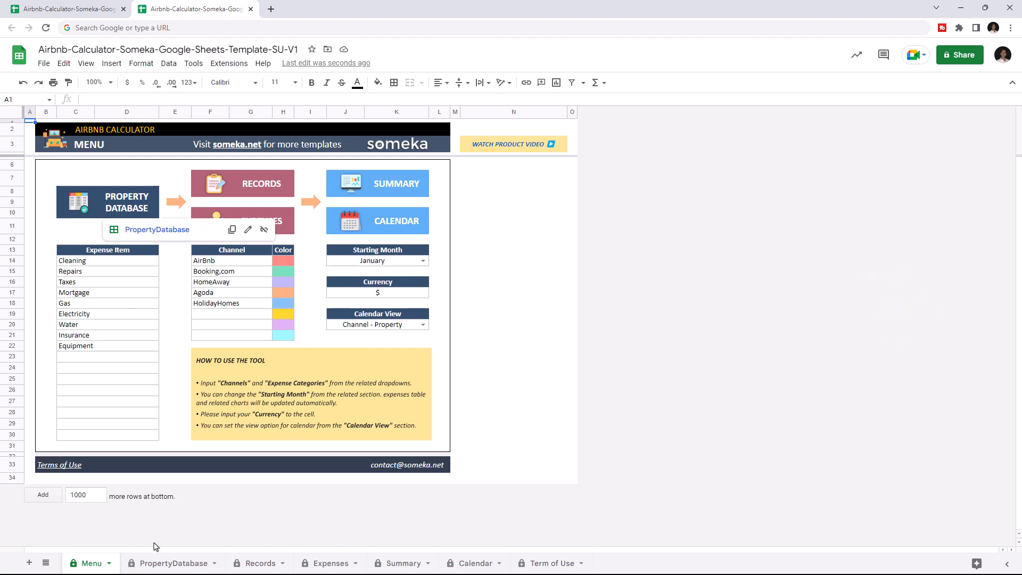
Step: Look over the Property Database, Expenses and Summary sheets
{"action": "left_click", "coordinate": [175, 563]}
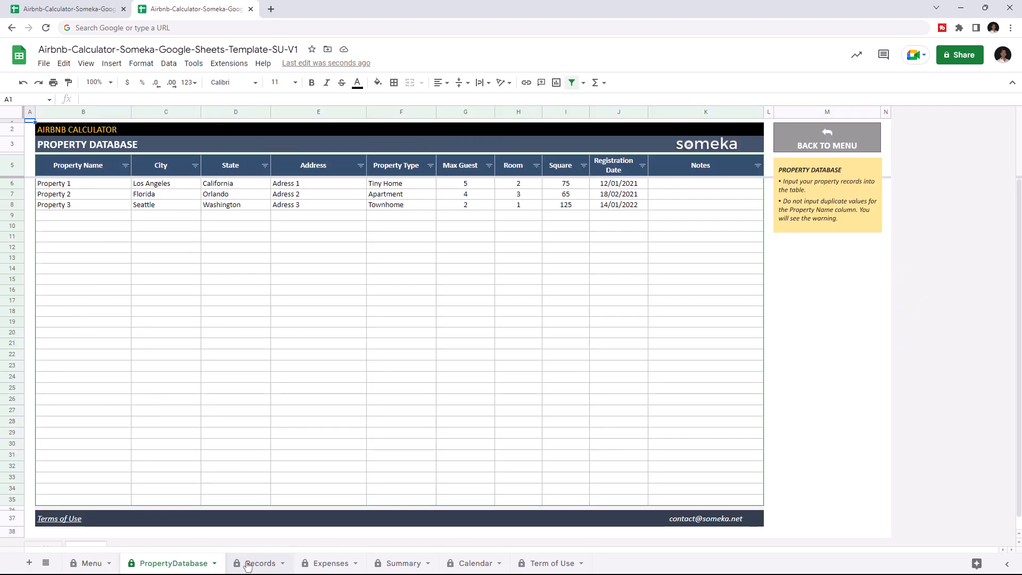
{"action": "left_click", "coordinate": [333, 563]}
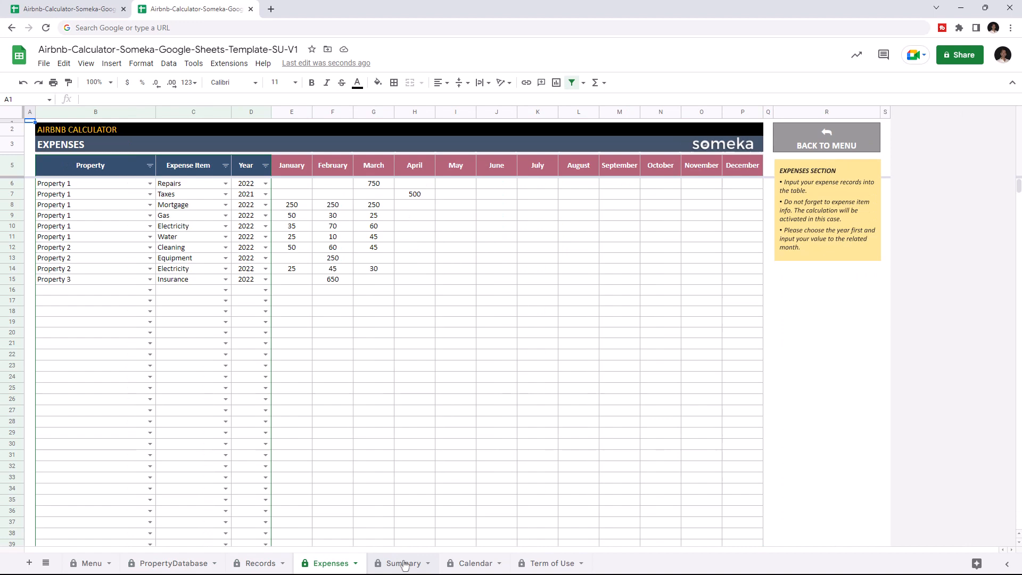
{"action": "left_click", "coordinate": [90, 563]}
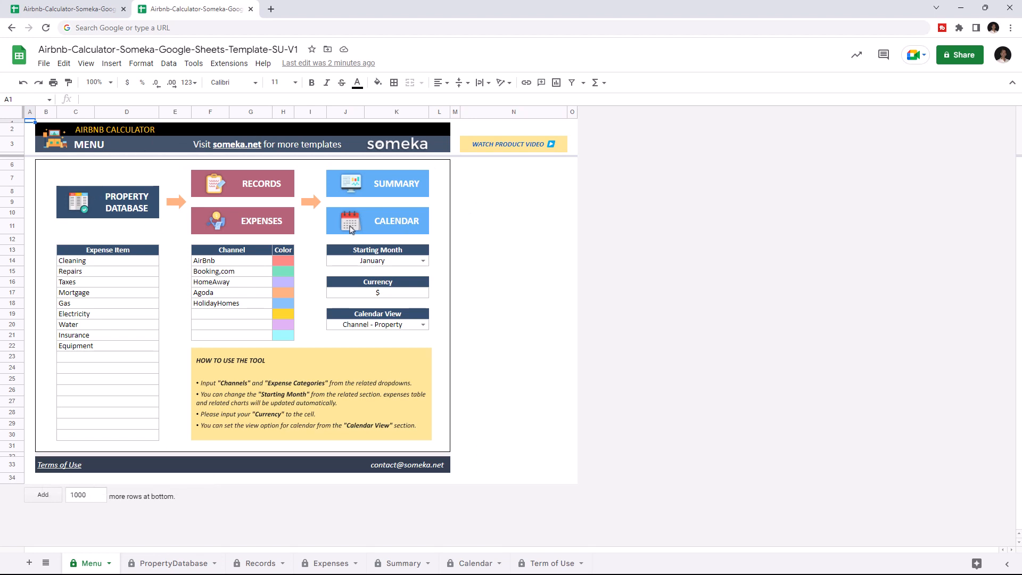
{"action": "mouse_move", "coordinate": [198, 303]}
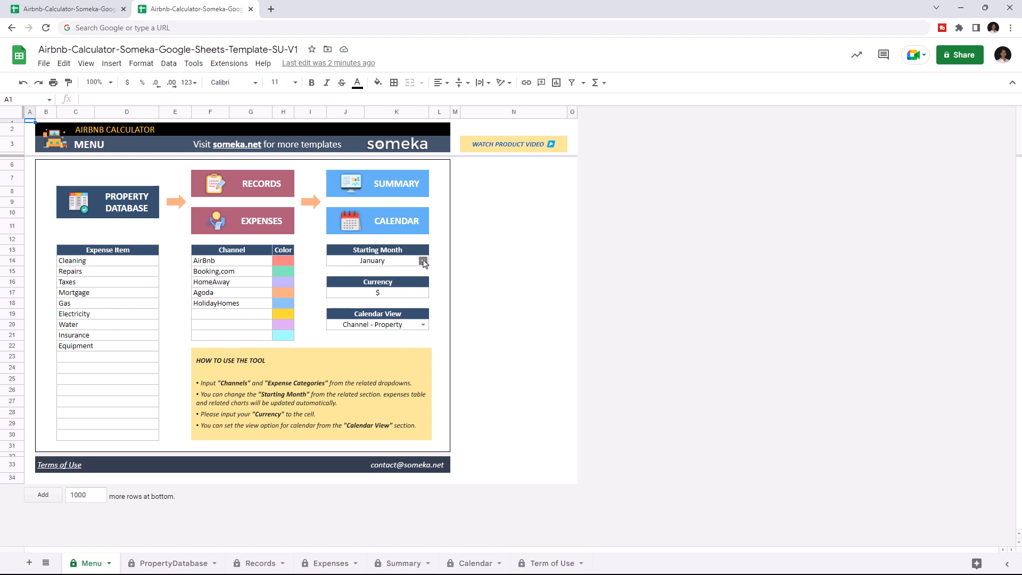
Step: Review starting month, currency and calendar view settings, then add Renovation as an Expense Item
{"action": "left_click", "coordinate": [438, 261]}
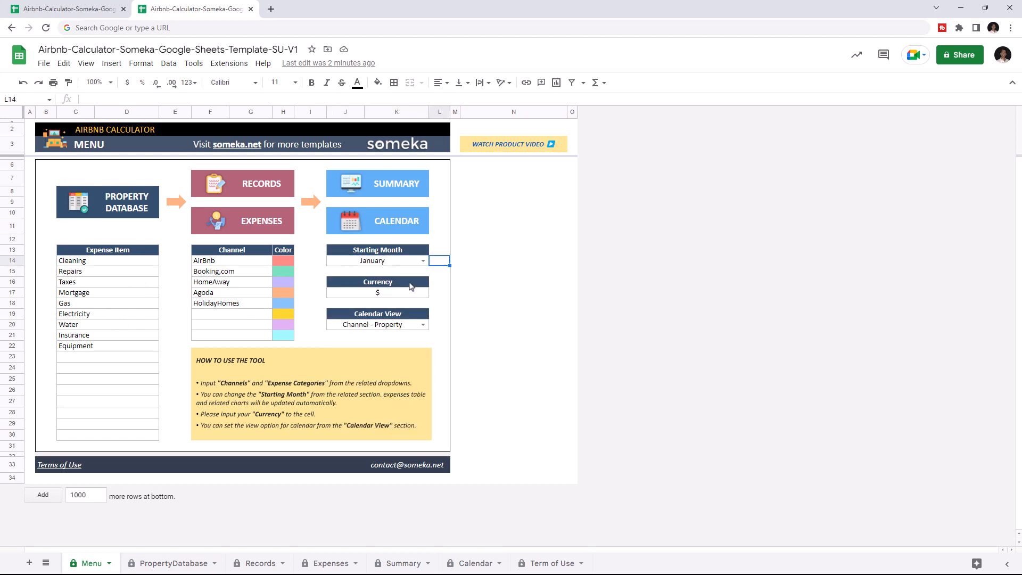
{"action": "left_click", "coordinate": [377, 292]}
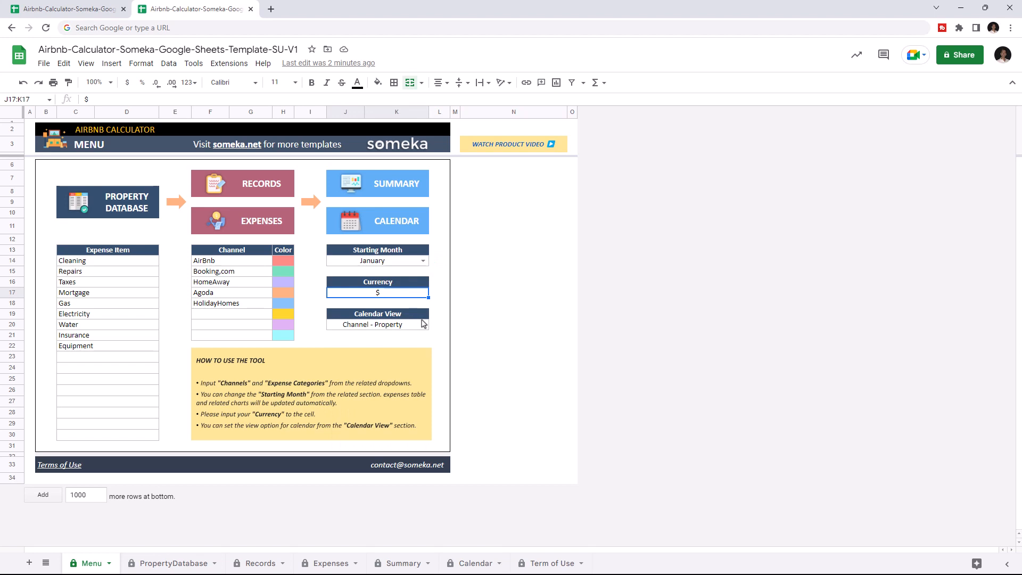
{"action": "left_click", "coordinate": [439, 313]}
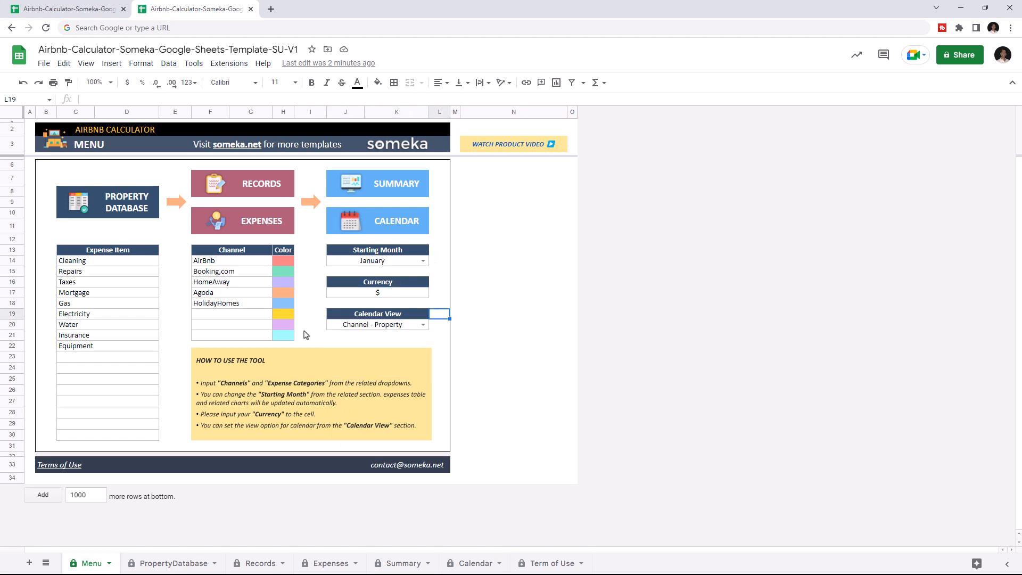
{"action": "type", "text": "Reno"}
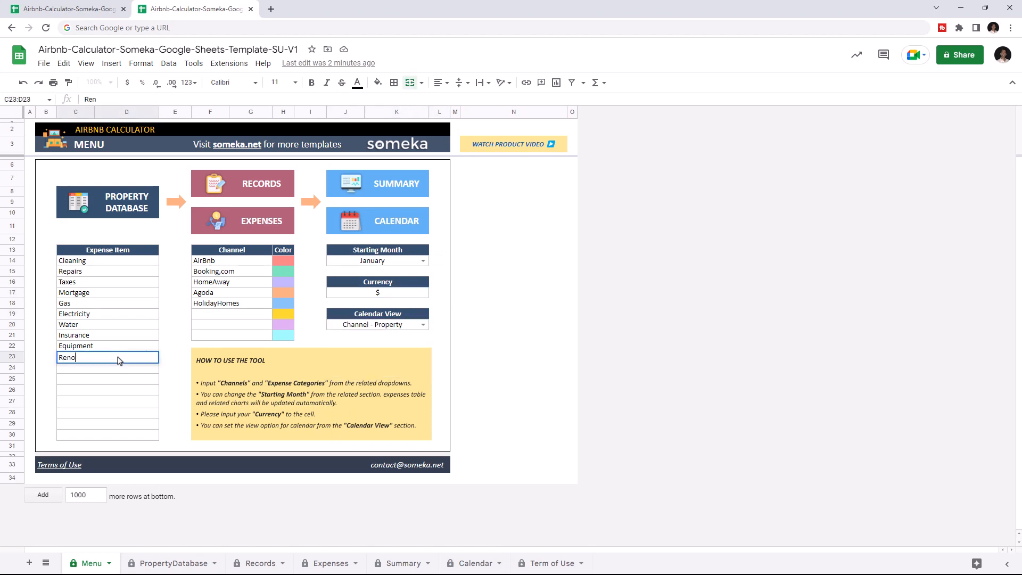
{"action": "type", "text": "Renovation"}
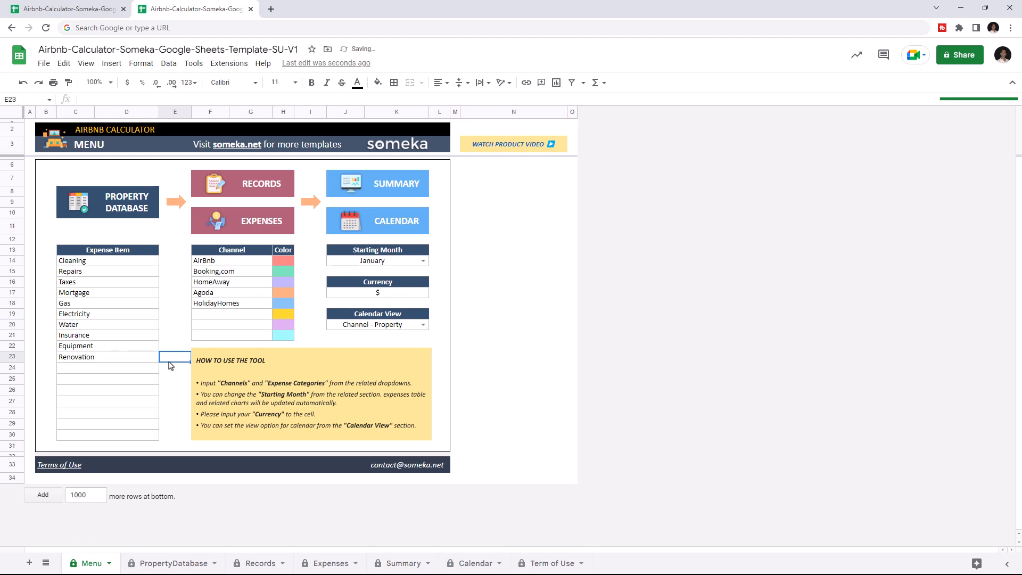
Step: Fill row 9 with Property 4: Miami, Florida, Address 4, Condo, 4 guests, 3 rooms, 500, 20.01.2022
{"action": "left_click", "coordinate": [177, 563]}
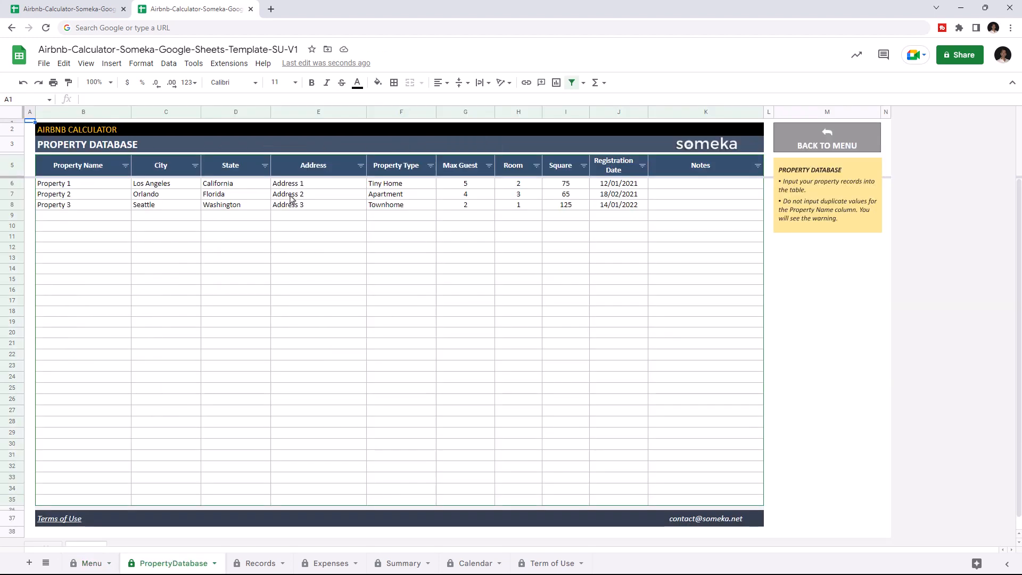
{"action": "type", "text": "Property 4"}
{"action": "left_click", "coordinate": [167, 215]}
{"action": "type", "text": "Miami"}
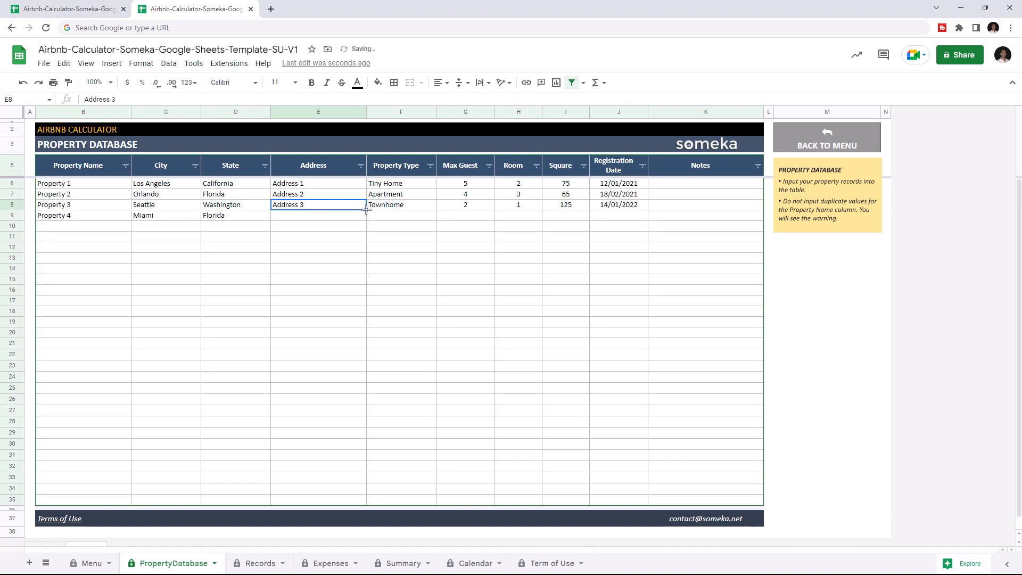
{"action": "type", "text": "Condo"}
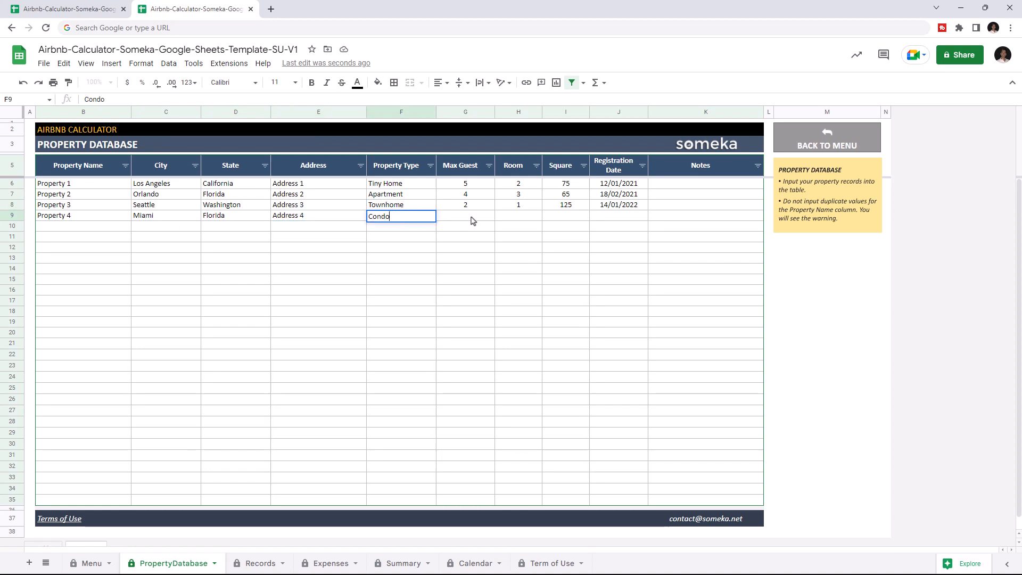
{"action": "left_click", "coordinate": [465, 216]}
{"action": "type", "text": "4"}
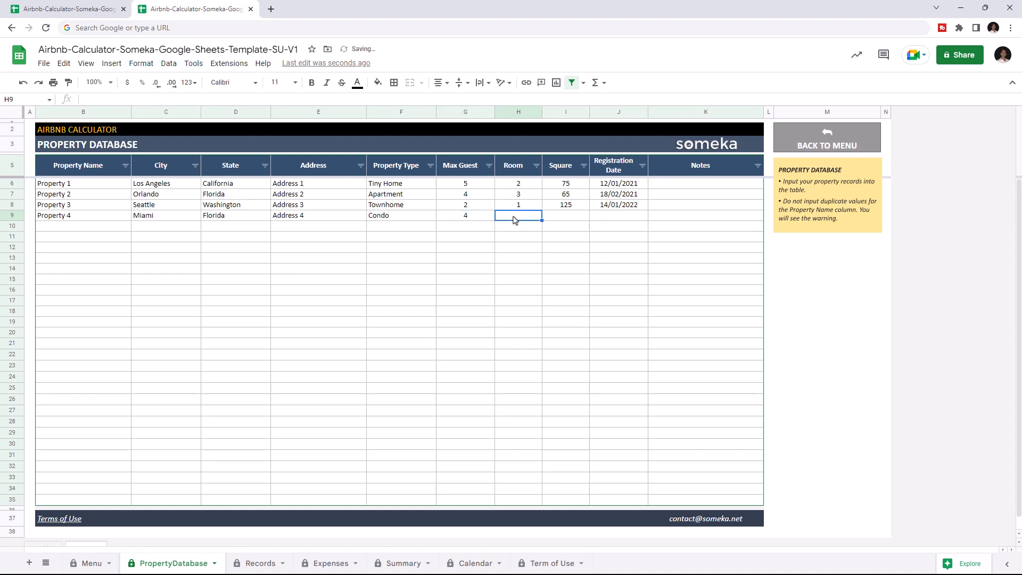
{"action": "type", "text": "500"}
{"action": "left_click", "coordinate": [619, 215]}
{"action": "type", "text": "20.01.2022"}
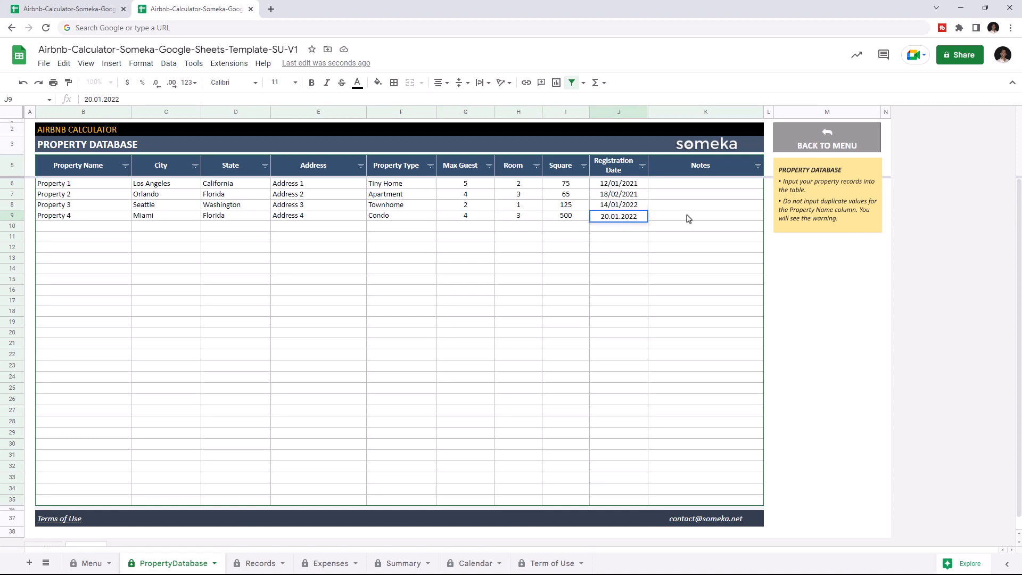
{"action": "left_click", "coordinate": [704, 215]}
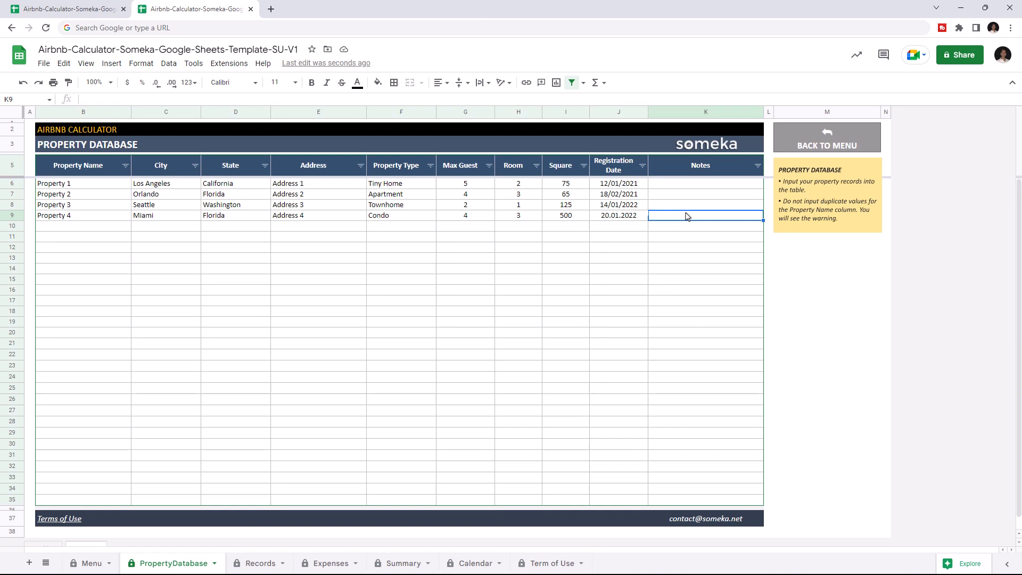
{"action": "mouse_move", "coordinate": [252, 517]}
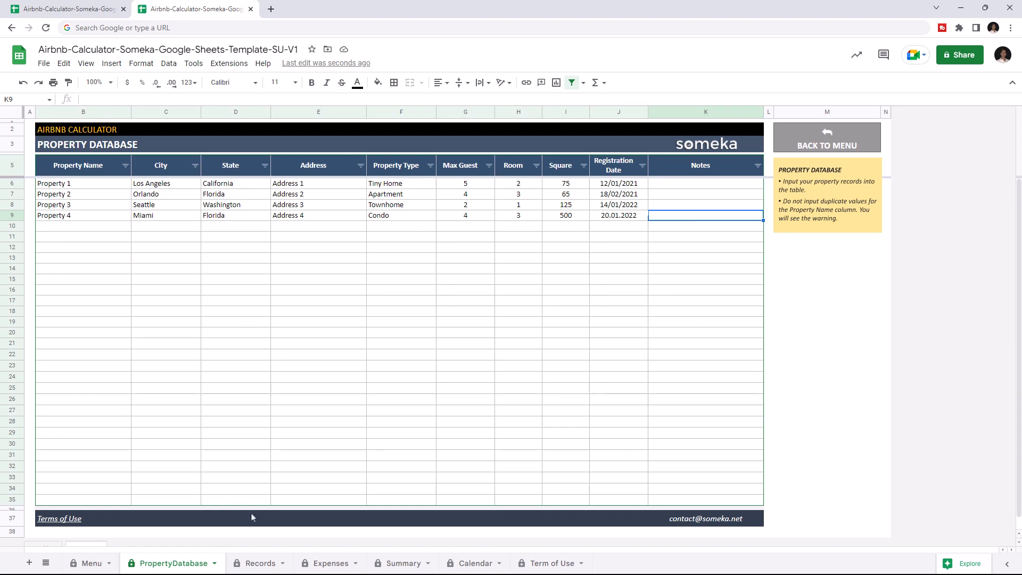
Step: Add a Property 3 Booking.com record in row 14: 7/6–8/6/2022, 3 guests, rent 650, fees 50
{"action": "left_click", "coordinate": [259, 563]}
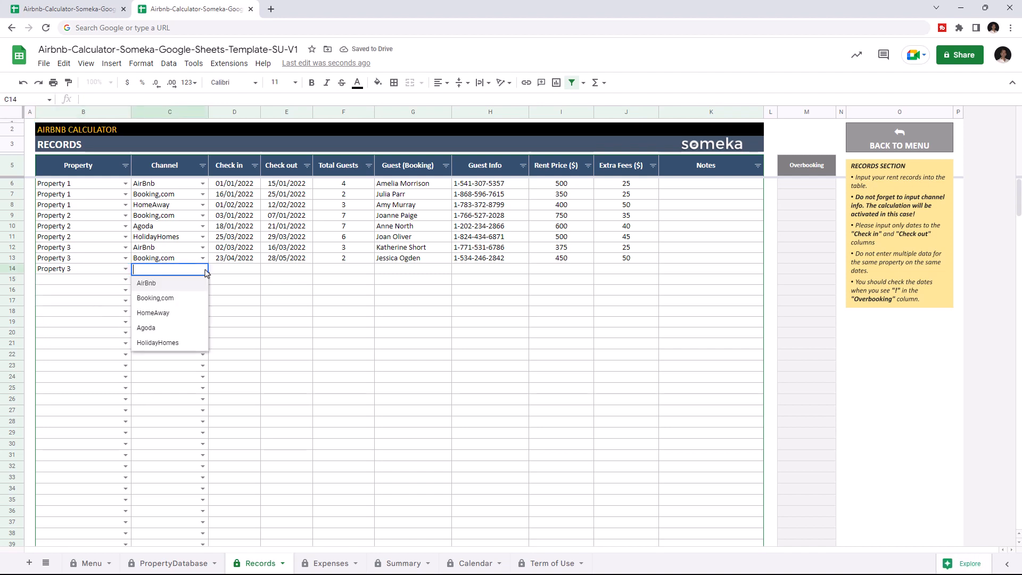
{"action": "left_click", "coordinate": [155, 298]}
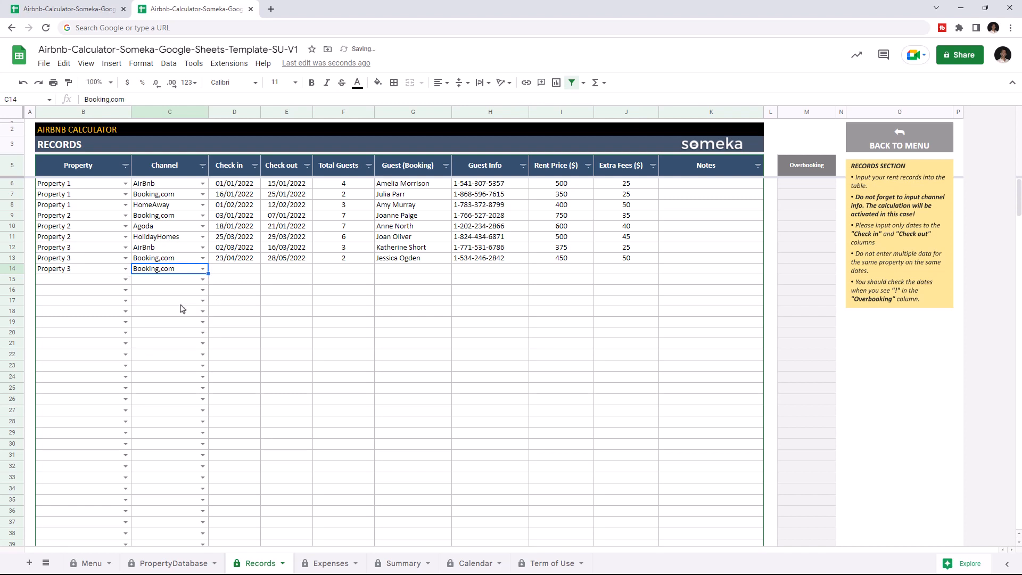
{"action": "type", "text": "6/6/2022"}
{"action": "left_click", "coordinate": [287, 268]}
{"action": "type", "text": "8/6/2022"}
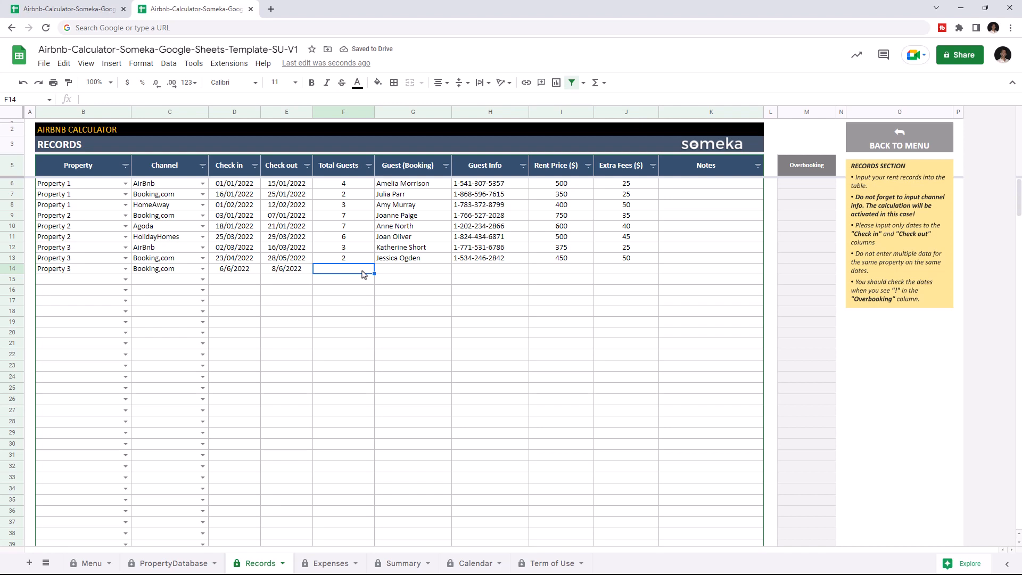
{"action": "type", "text": "3"}
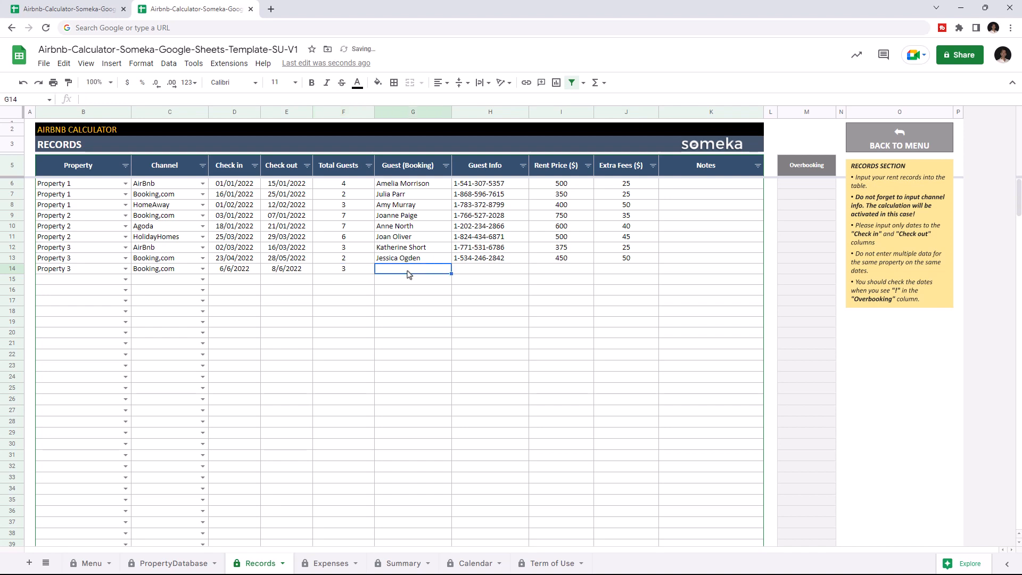
{"action": "type", "text": "650"}
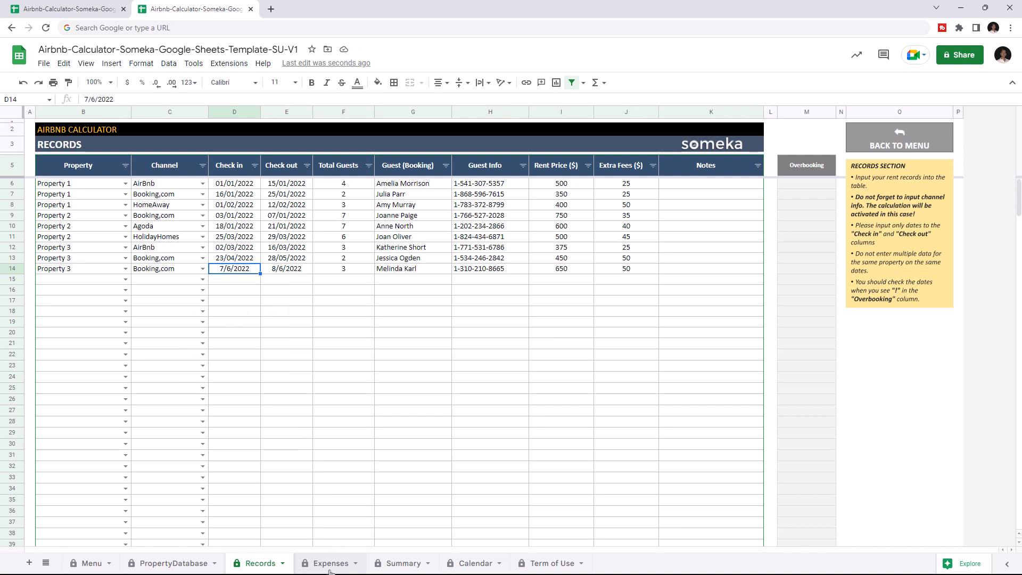
Step: Add an Expenses row for Property 3 Renovation 2022: 450 February, 500 May, 350 June
{"action": "left_click", "coordinate": [331, 563]}
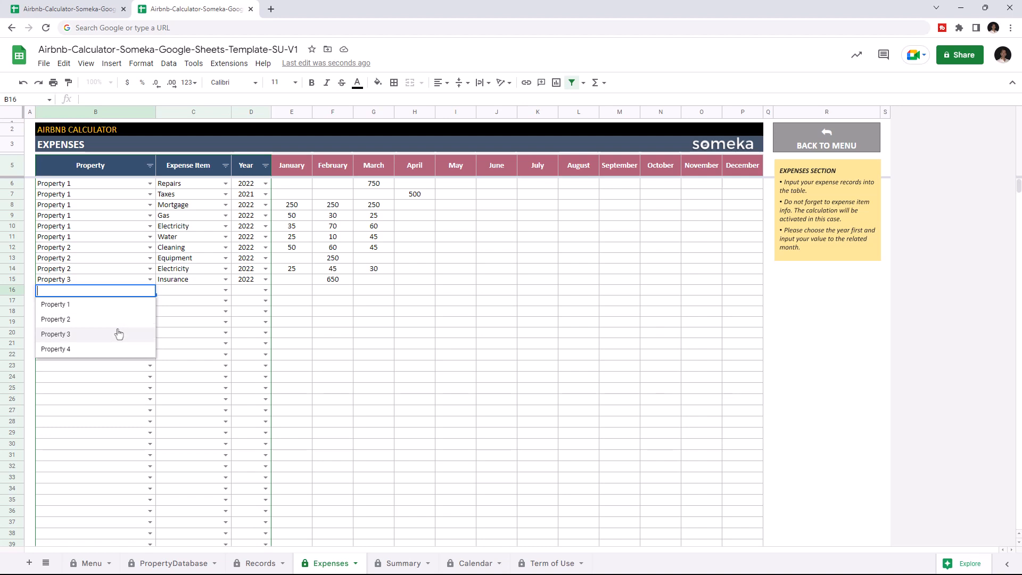
{"action": "left_click", "coordinate": [56, 334]}
{"action": "type", "text": "Renovation"}
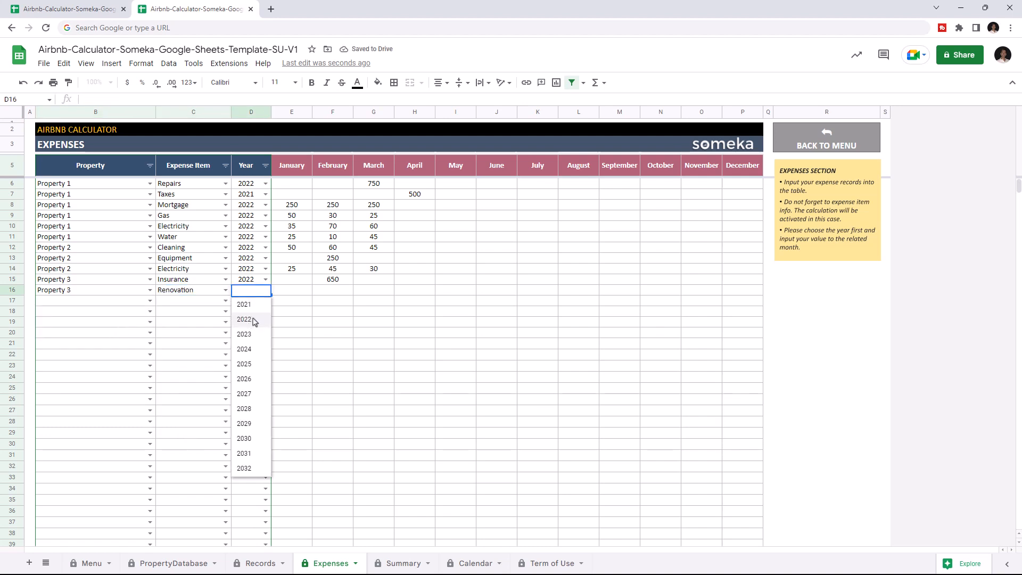
{"action": "left_click", "coordinate": [244, 318]}
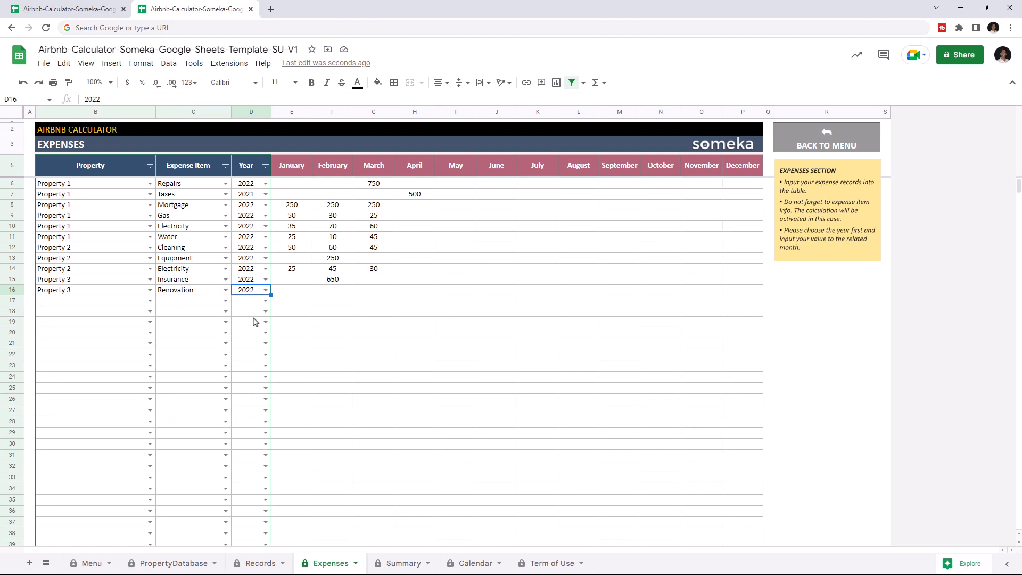
{"action": "left_click", "coordinate": [332, 290]}
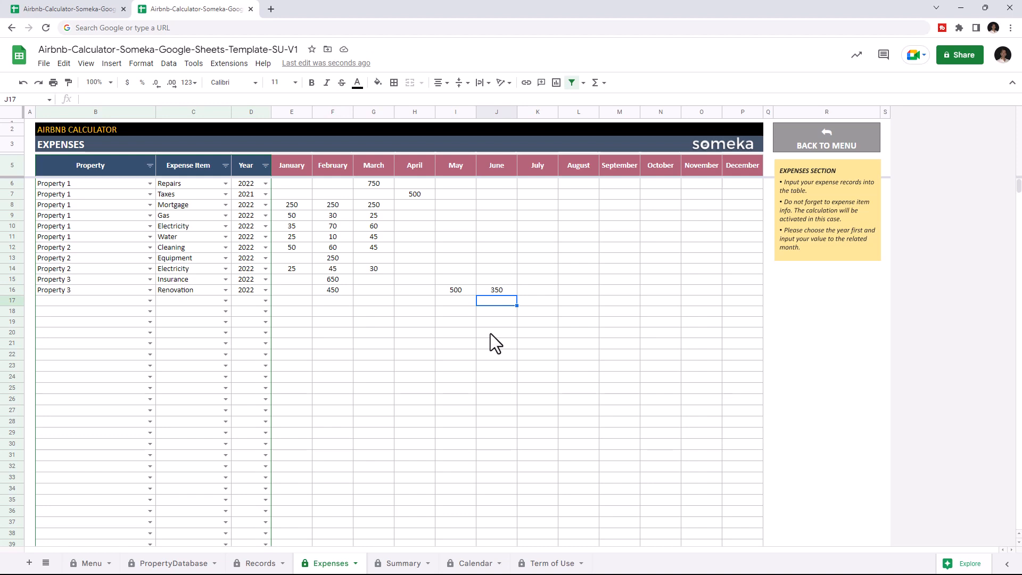
{"action": "mouse_move", "coordinate": [456, 440]}
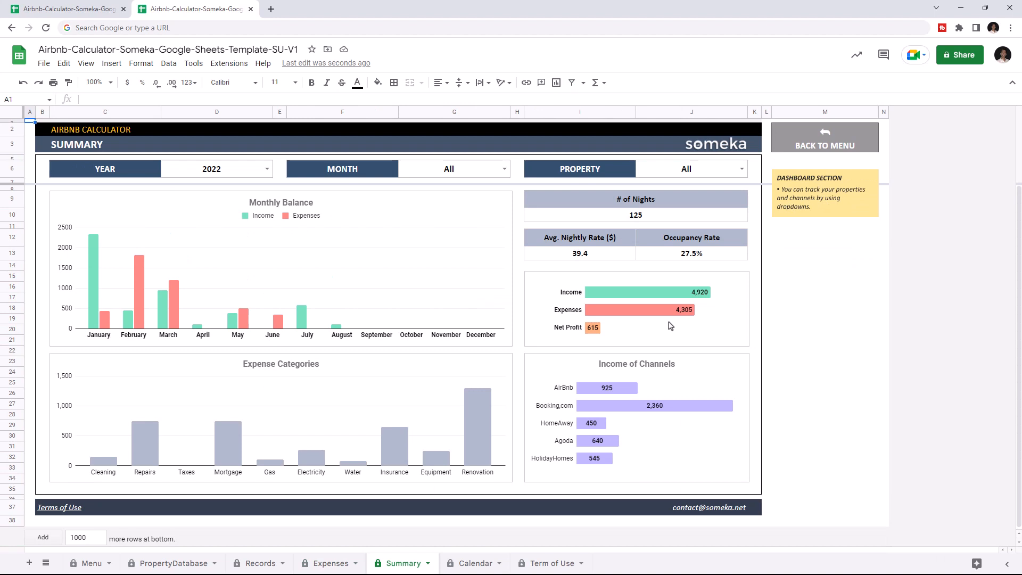
{"action": "mouse_move", "coordinate": [389, 305]}
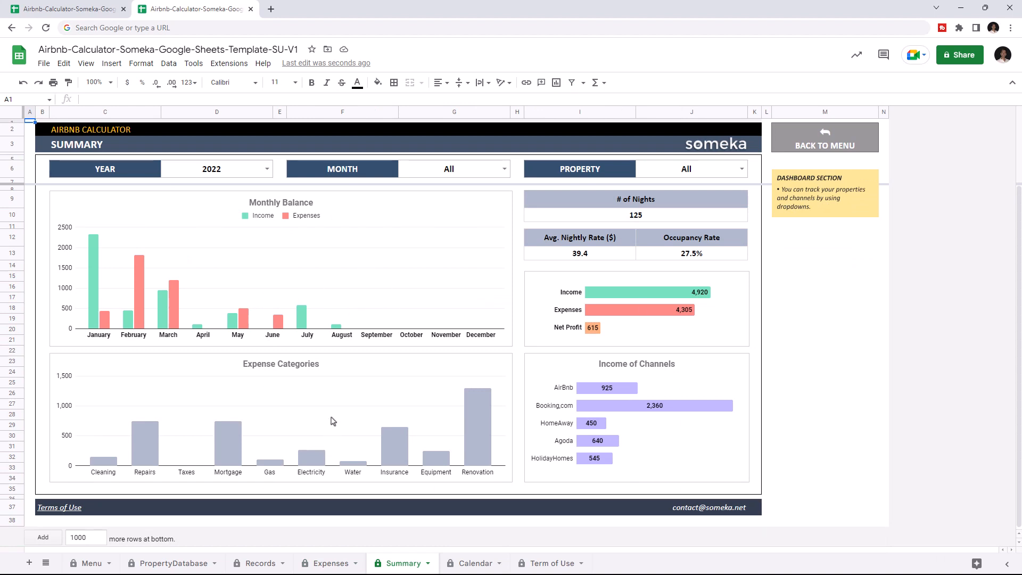
{"action": "mouse_move", "coordinate": [637, 413]}
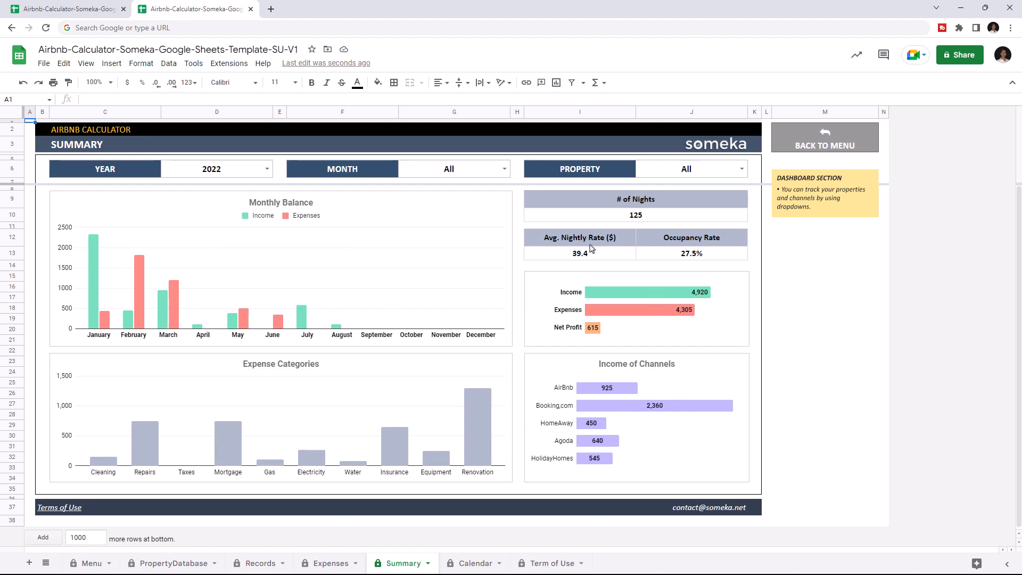
{"action": "mouse_move", "coordinate": [683, 258]}
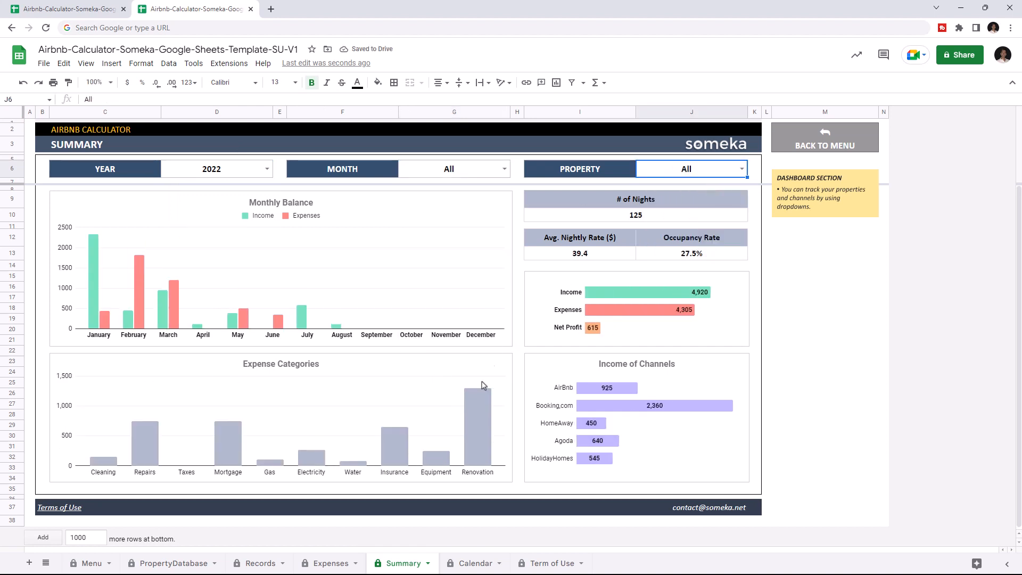
Step: Set Calendar View to Property on the Menu sheet and view the January 2022 calendar
{"action": "left_click", "coordinate": [475, 563]}
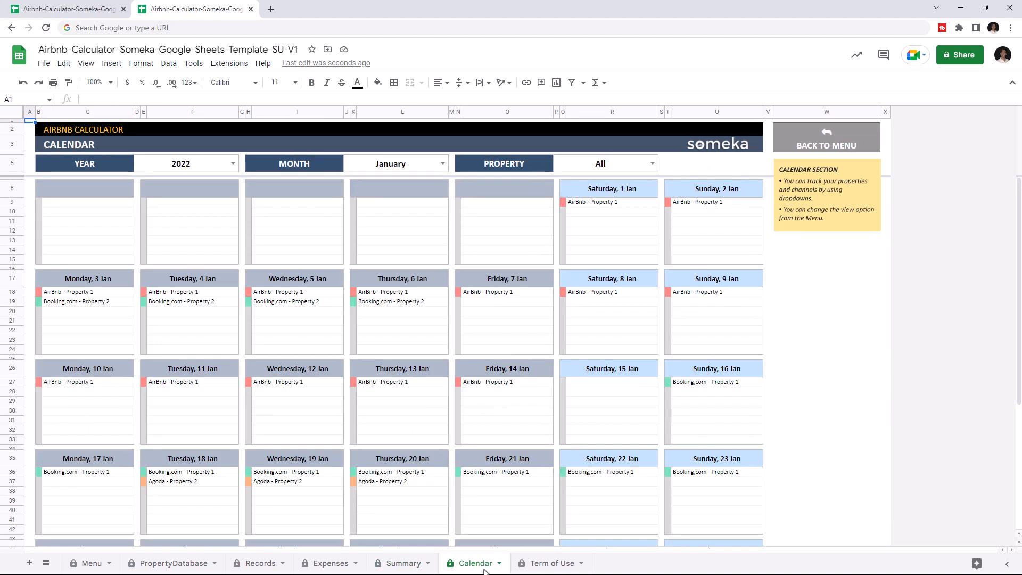
{"action": "mouse_move", "coordinate": [366, 233]}
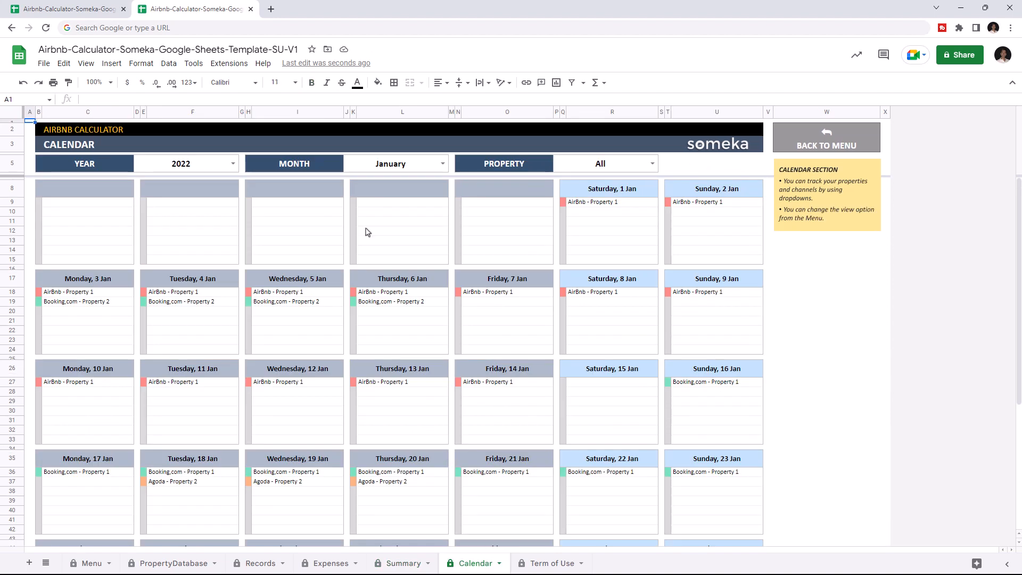
{"action": "mouse_move", "coordinate": [391, 333]}
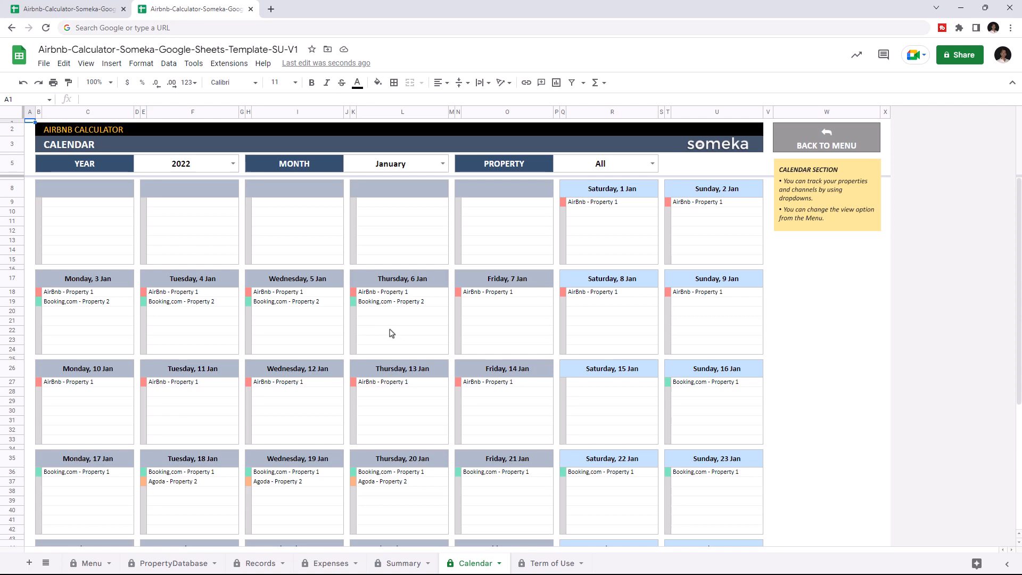
{"action": "left_click", "coordinate": [90, 562]}
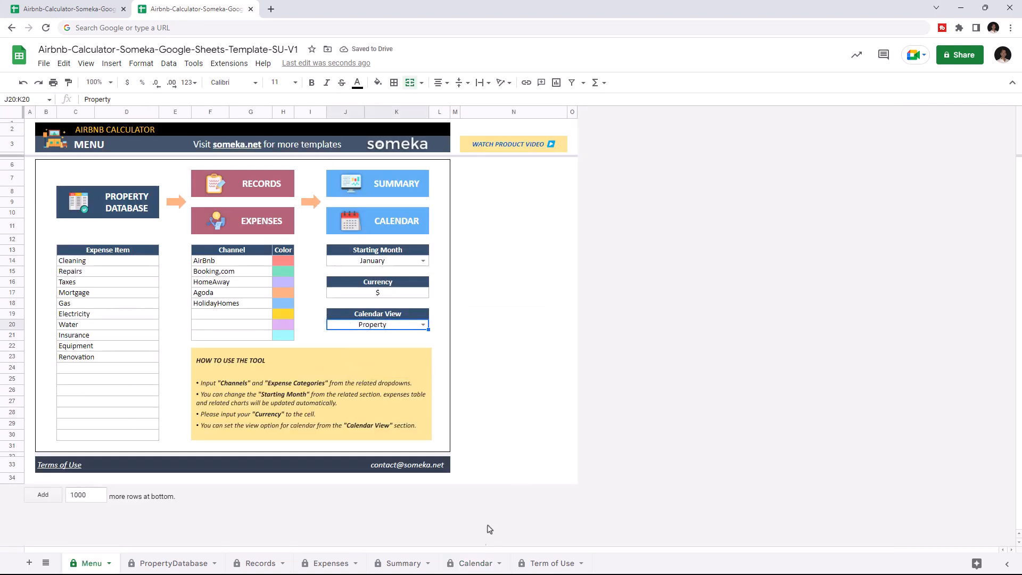
{"action": "left_click", "coordinate": [476, 562]}
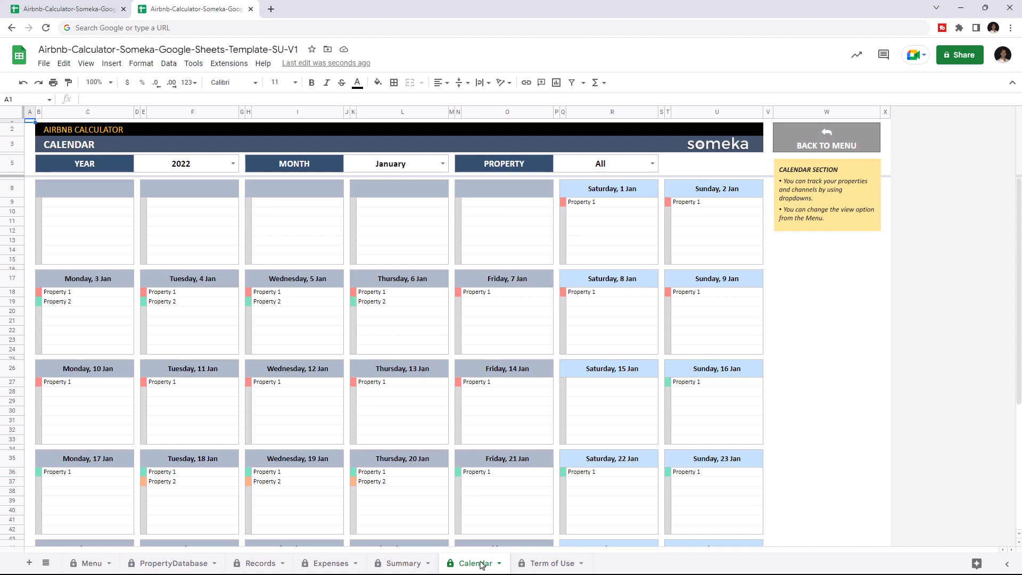